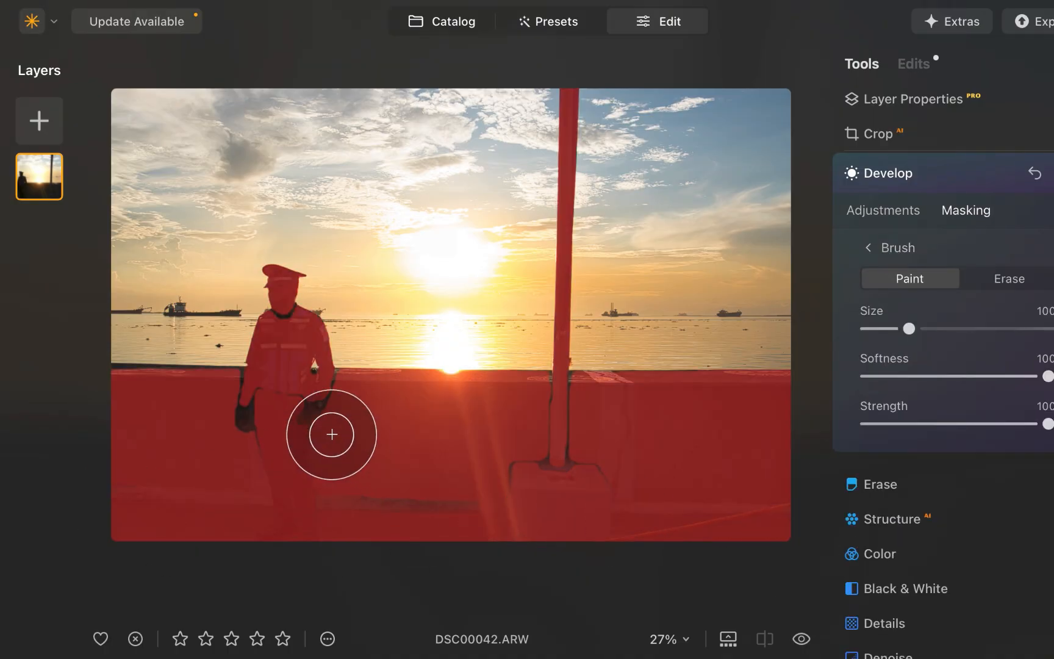
Leave the sunset edit and browse the catalog to paddleboard photo DSC02026.ARW.
left_click(442, 20)
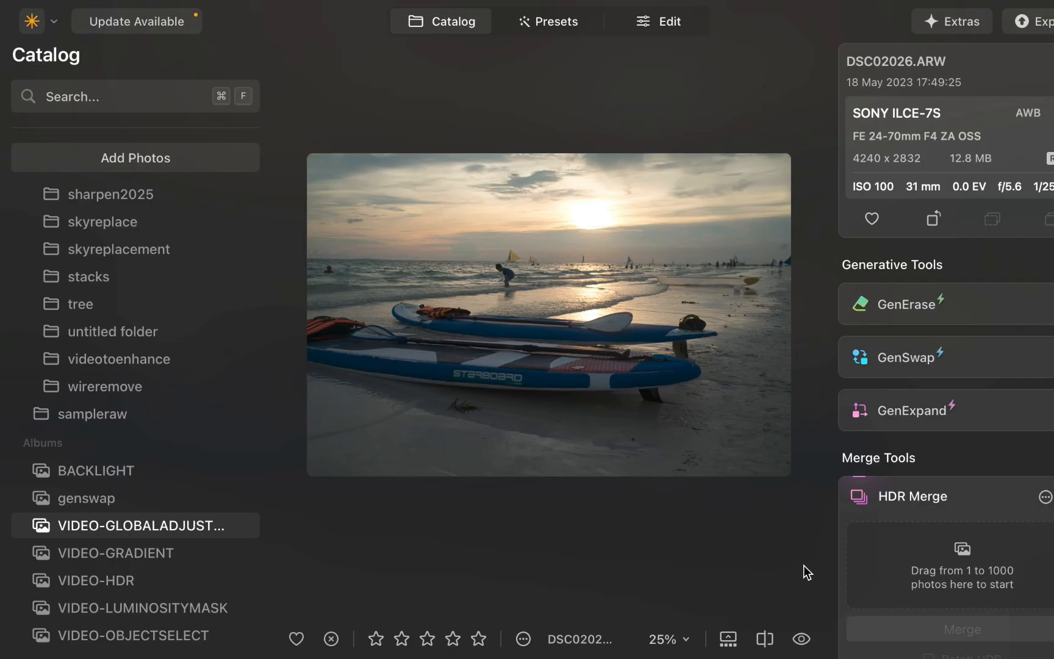
Open DSC02026 in the editor and raise Develop Shadows to about 46.
left_click(659, 21)
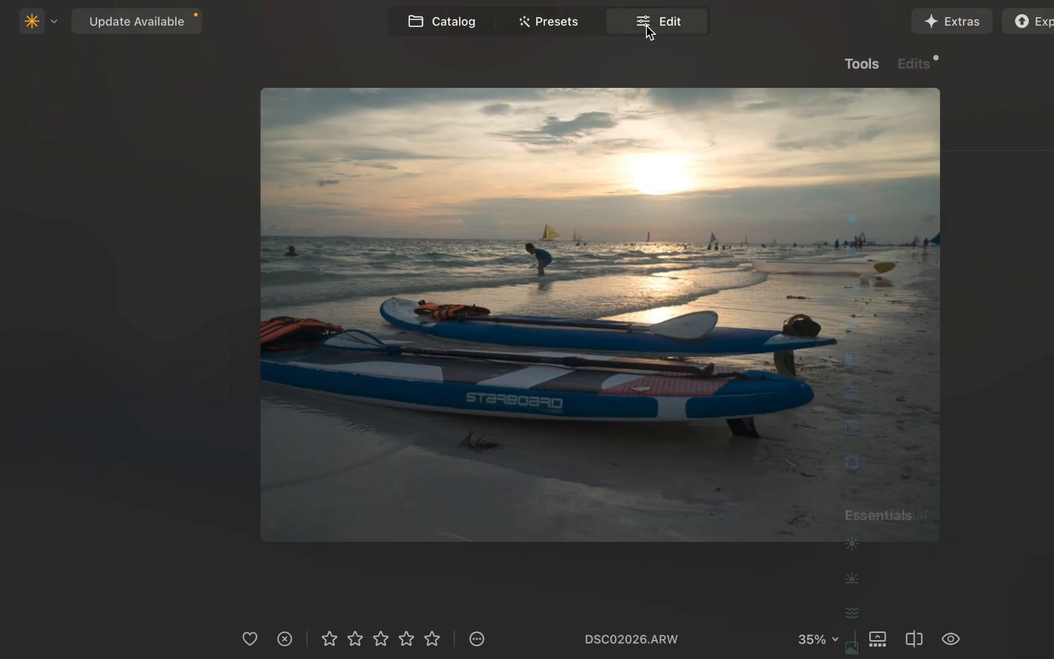
left_click(657, 21)
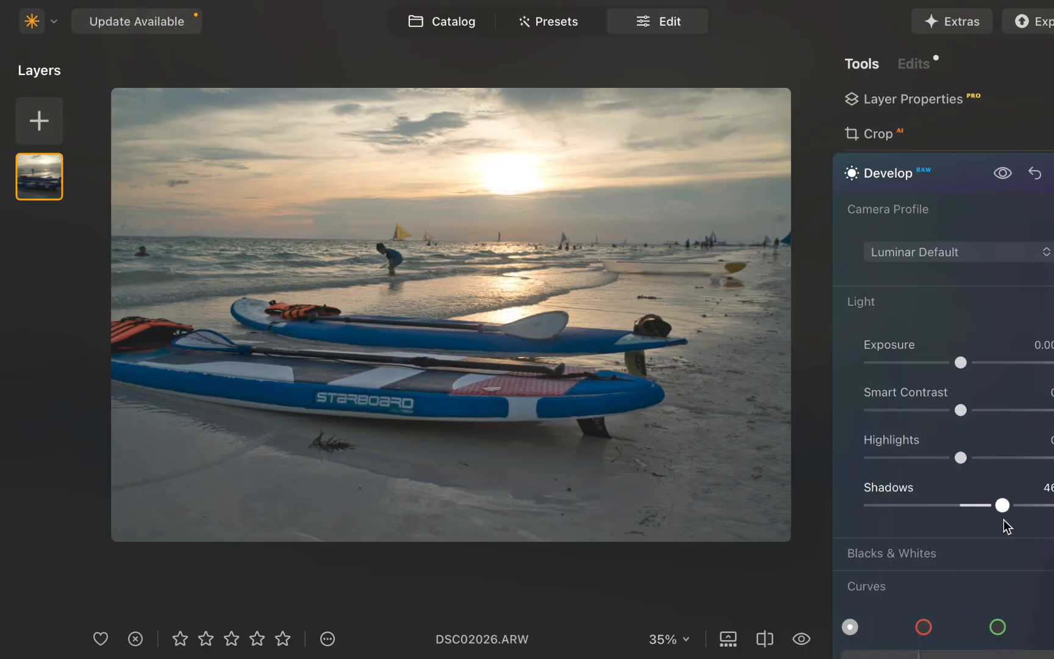
mouse_move(1002, 512)
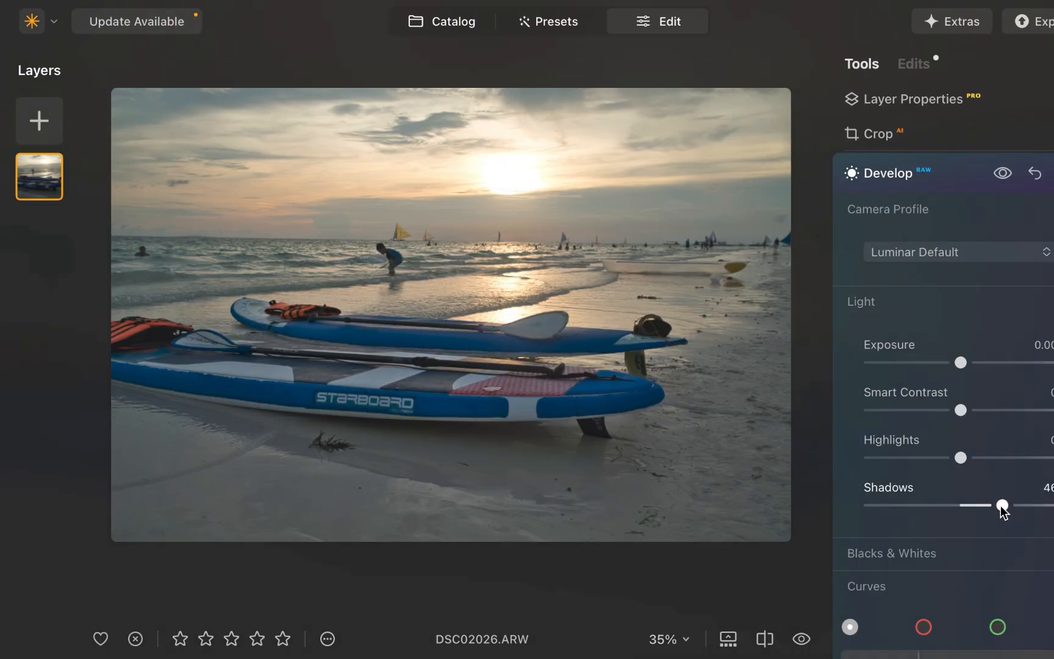
Lift the shadows of DSC09359 with Develop Curves points and compare against the original.
scroll("down", 3)
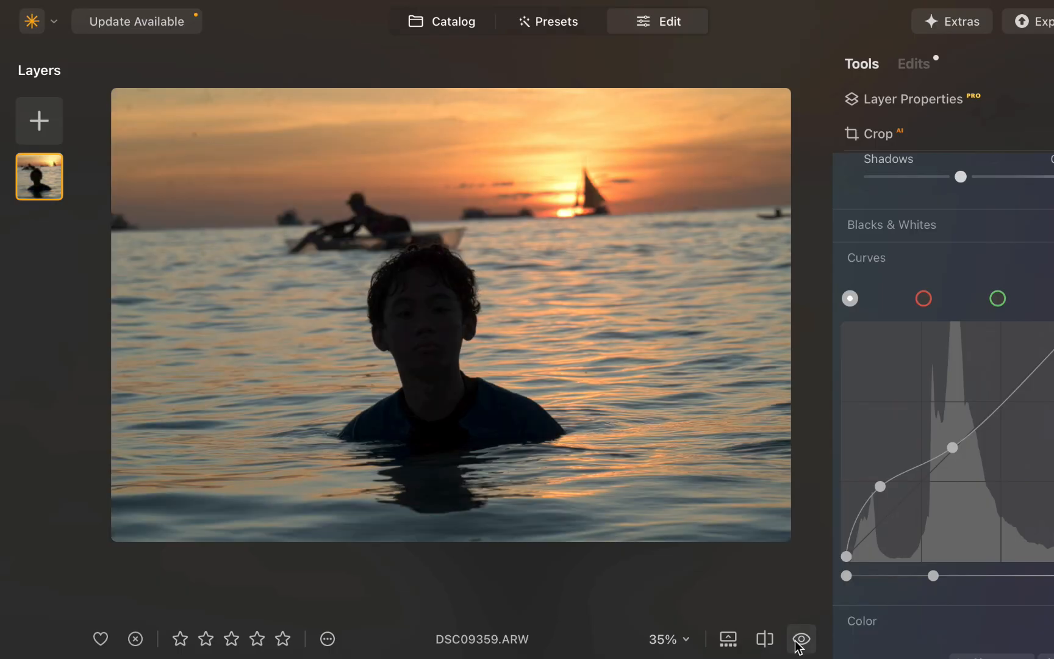
left_click(802, 639)
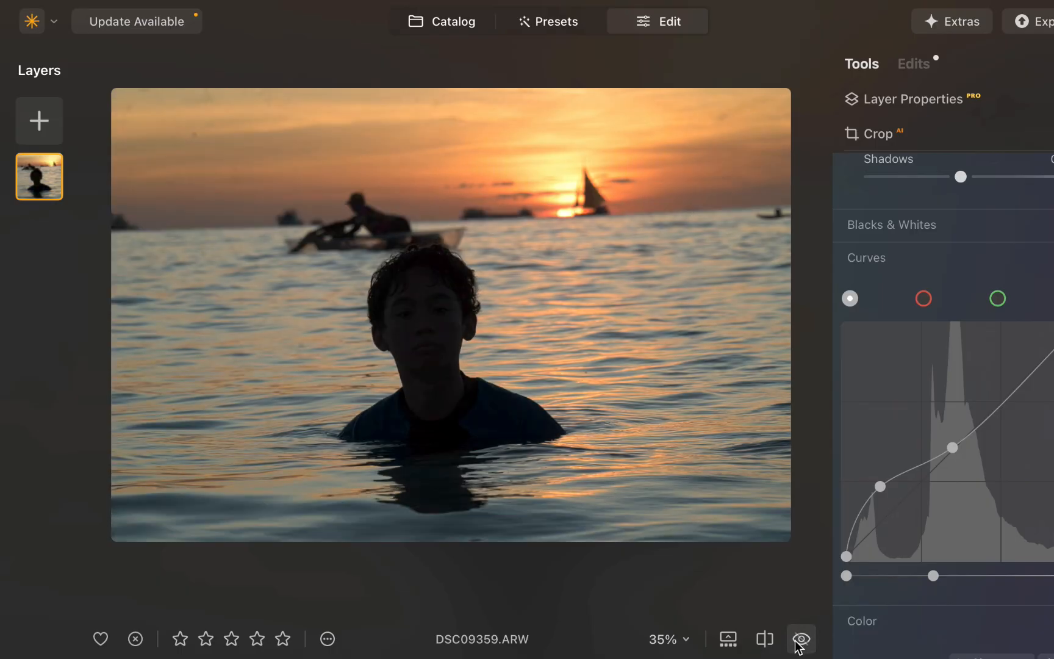
Select street photo DSC07567.ARW and show its Develop adjustments.
left_click(801, 639)
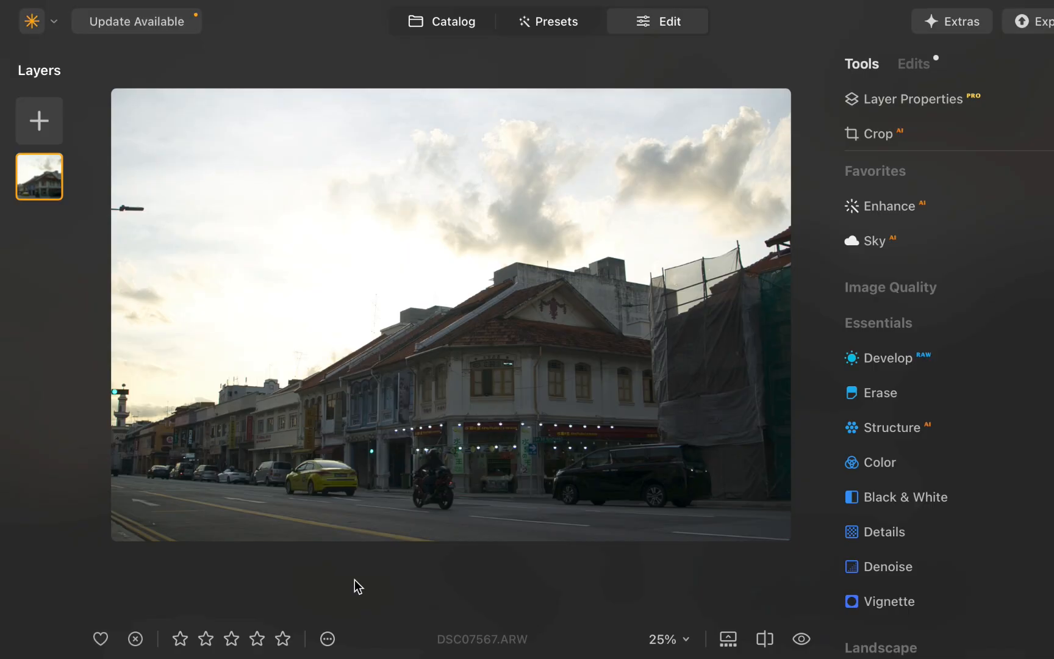
left_click(887, 357)
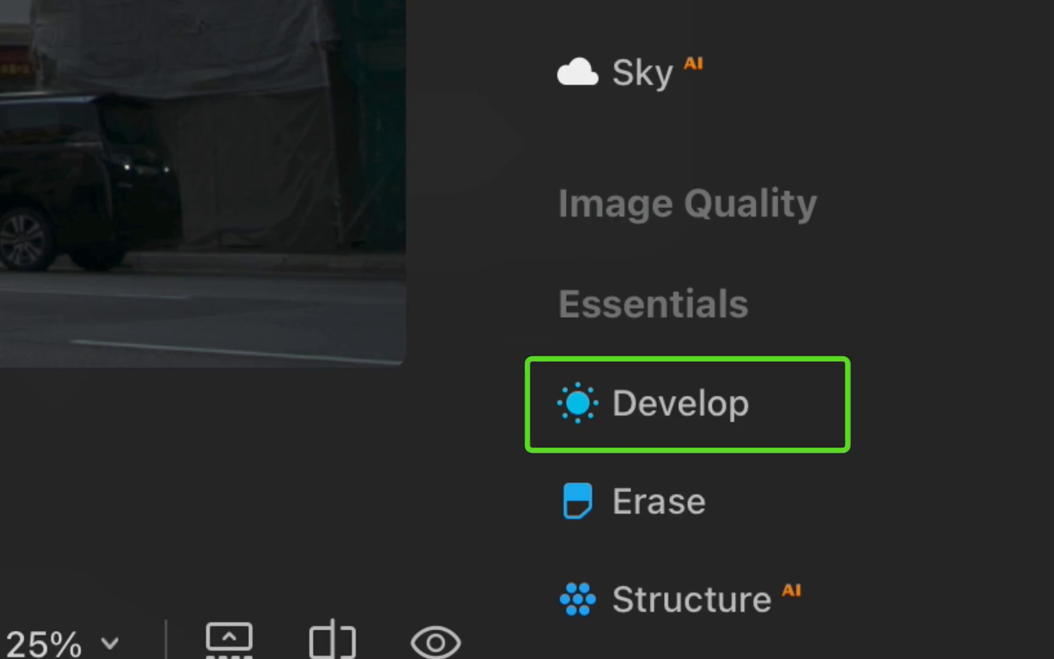
left_click(679, 404)
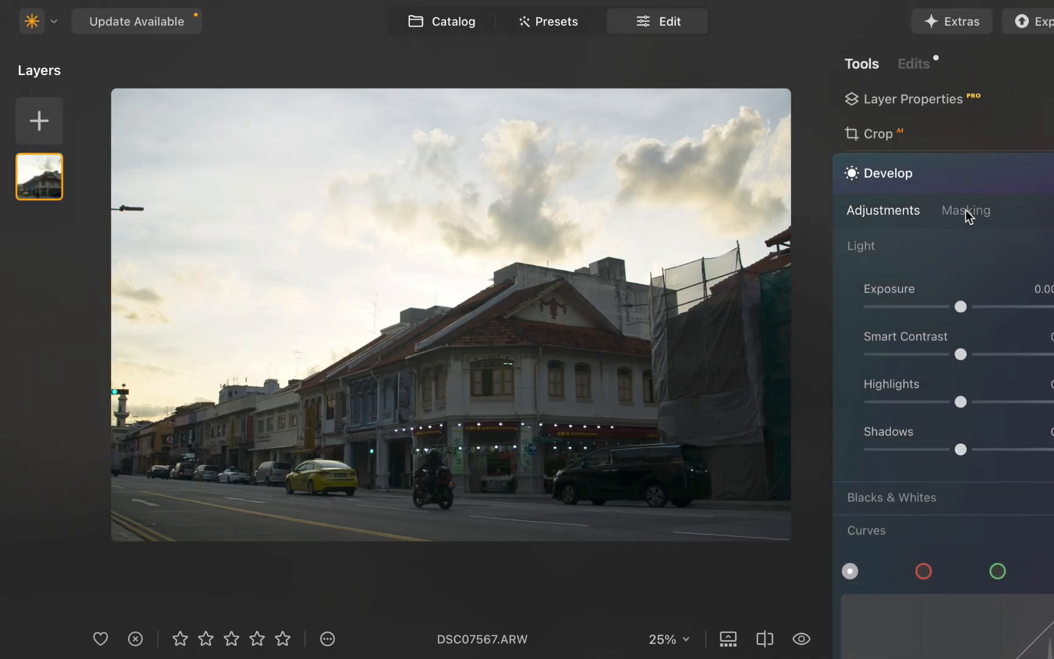
Add linear and radial gradient masks, nudging Exposure up and Shadows to about 35.
left_click(966, 210)
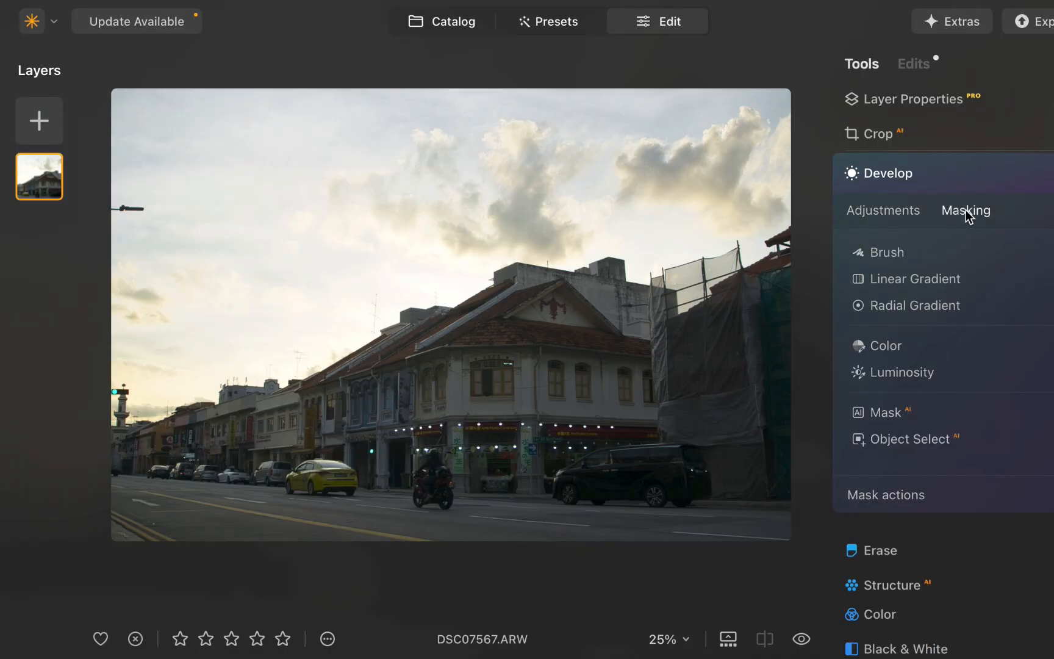
left_click(915, 278)
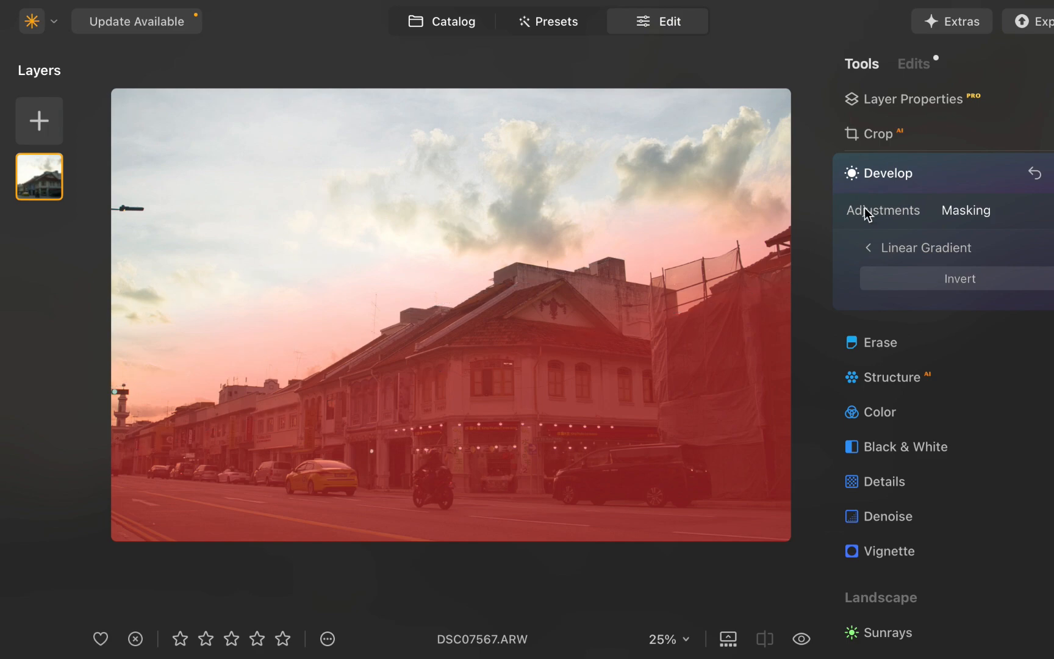
left_click(884, 210)
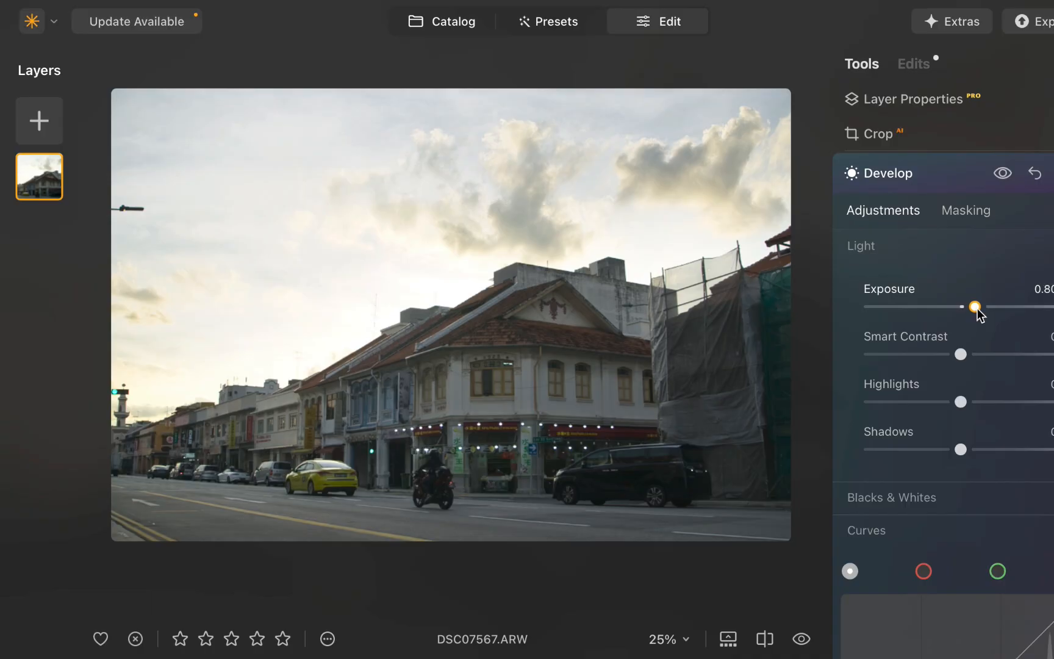
left_click(966, 210)
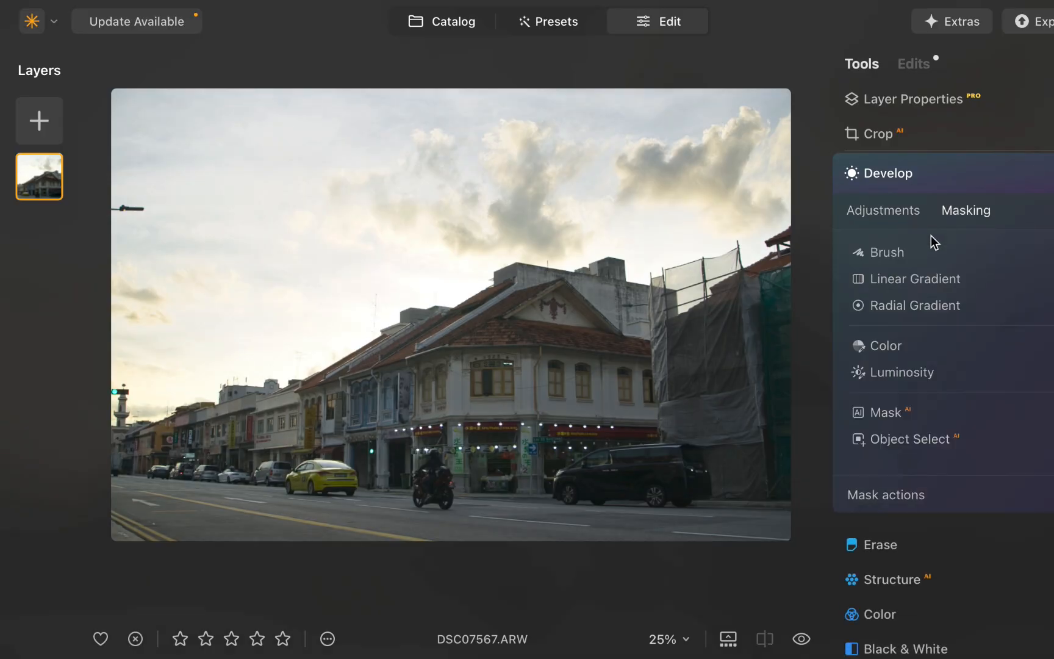
left_click(915, 305)
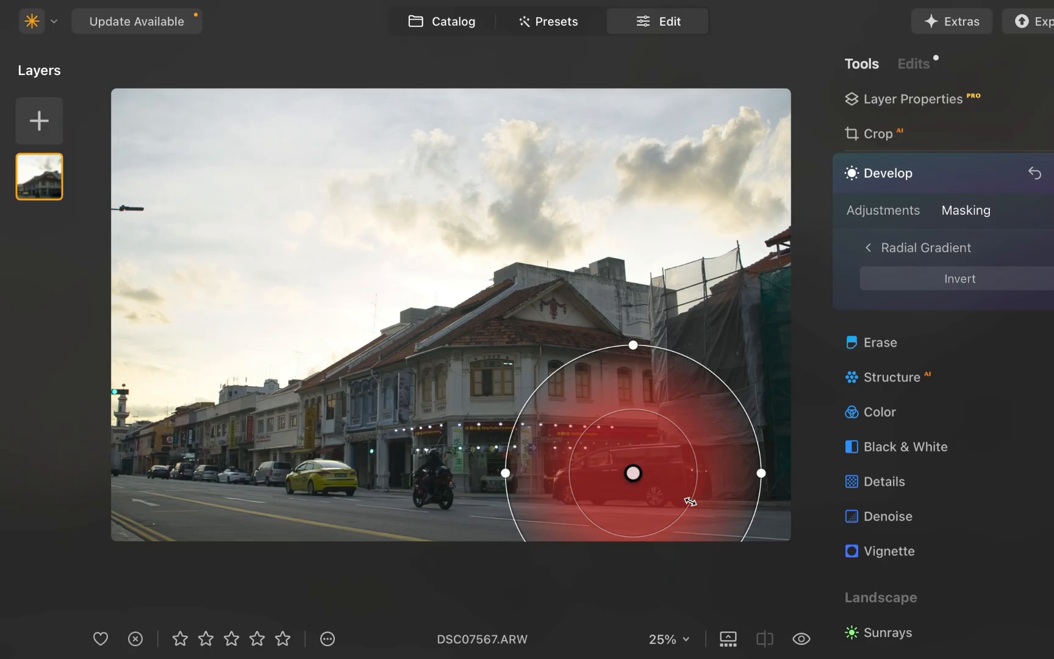
left_click(883, 210)
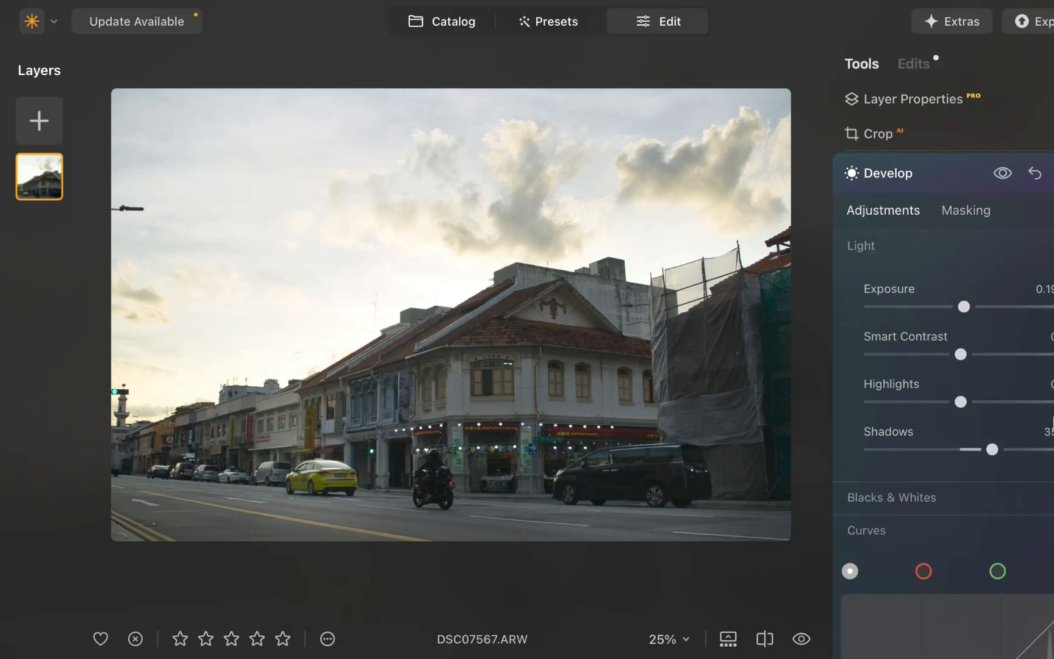
left_click(800, 639)
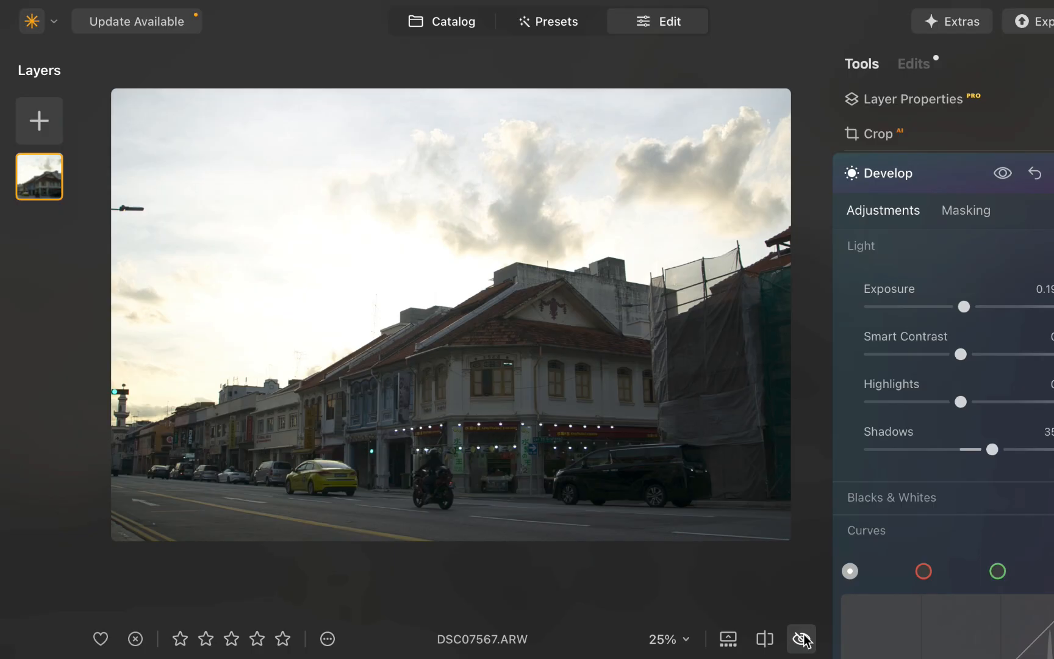
Open DSC01576_DxO1.dng in Edit with the Enhance AI tool expanded.
left_click(801, 639)
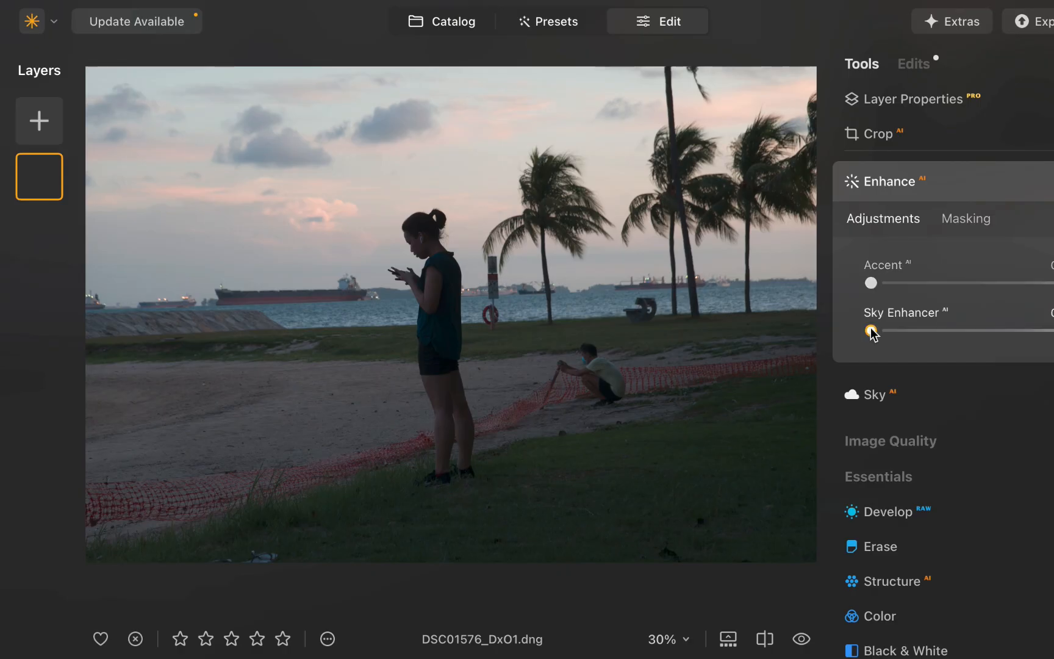
Brush a foreground mask with raised exposure and shadows, then set Luminosity range handles.
left_click(886, 512)
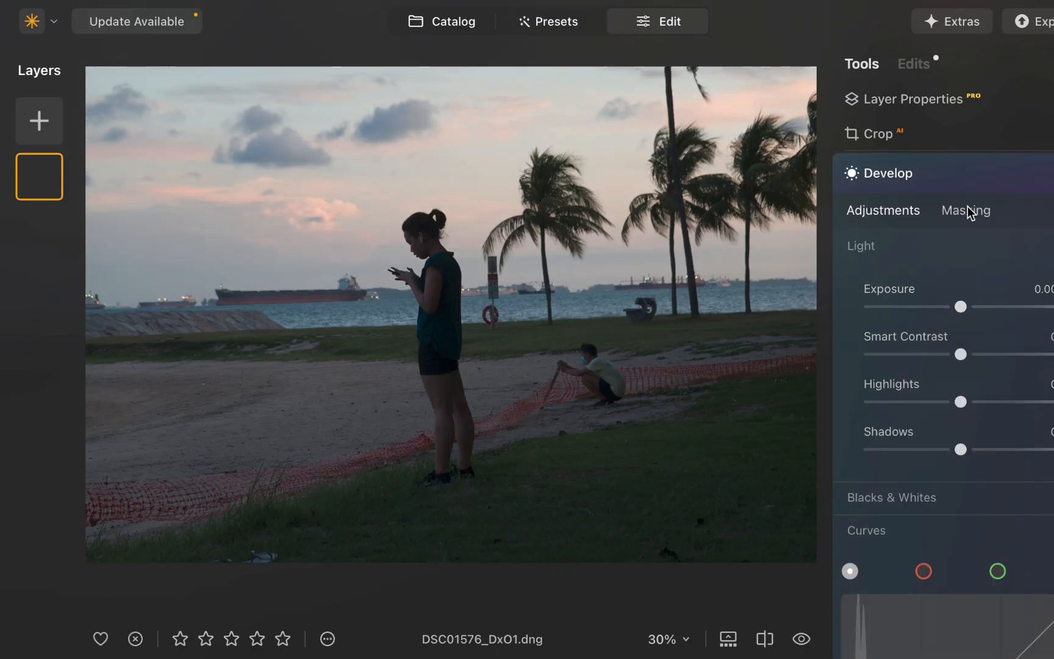
left_click(966, 211)
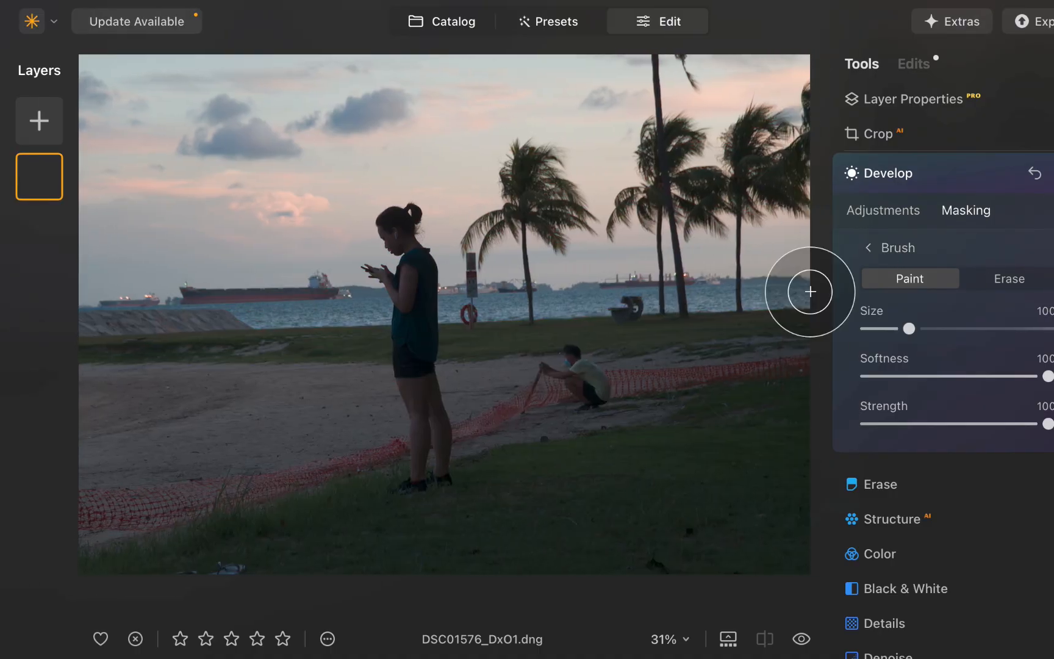
left_click(1008, 278)
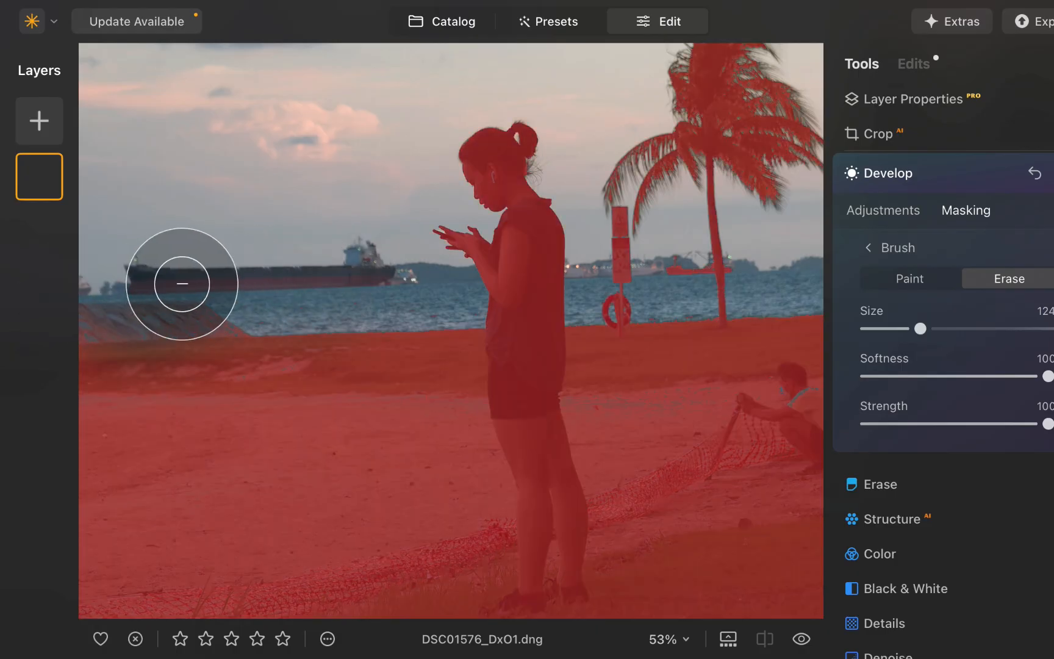
left_click(884, 209)
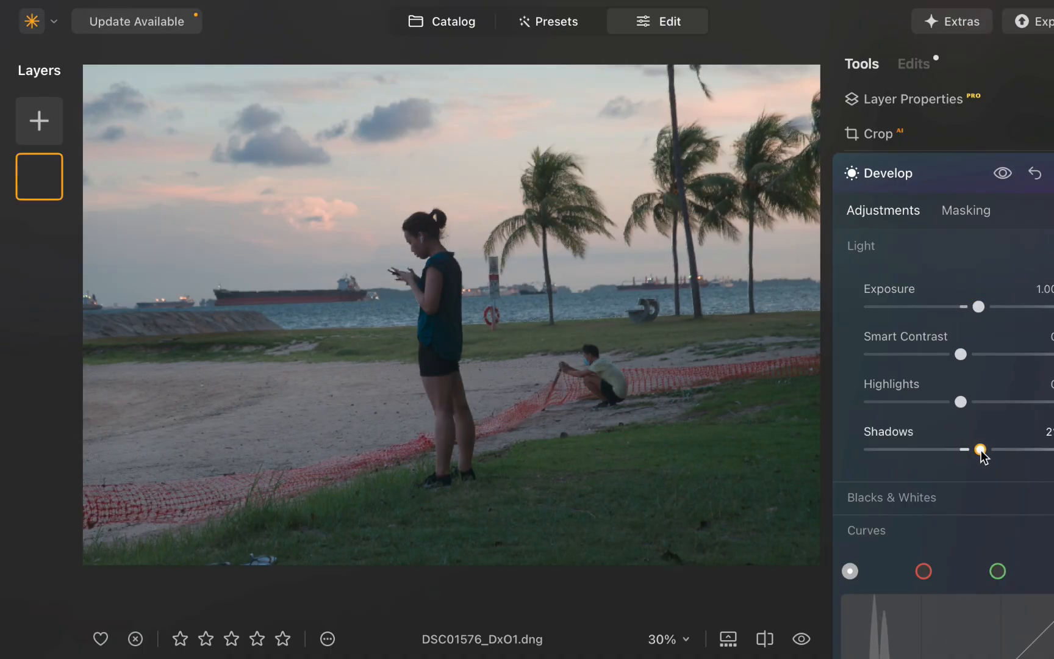
left_click(966, 211)
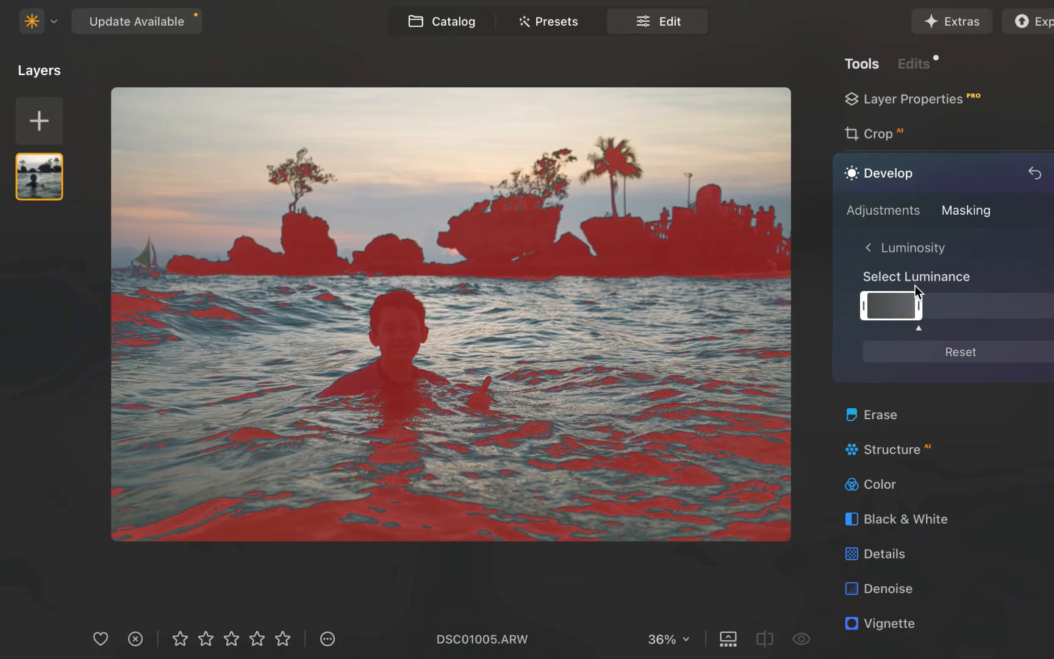
left_click(870, 248)
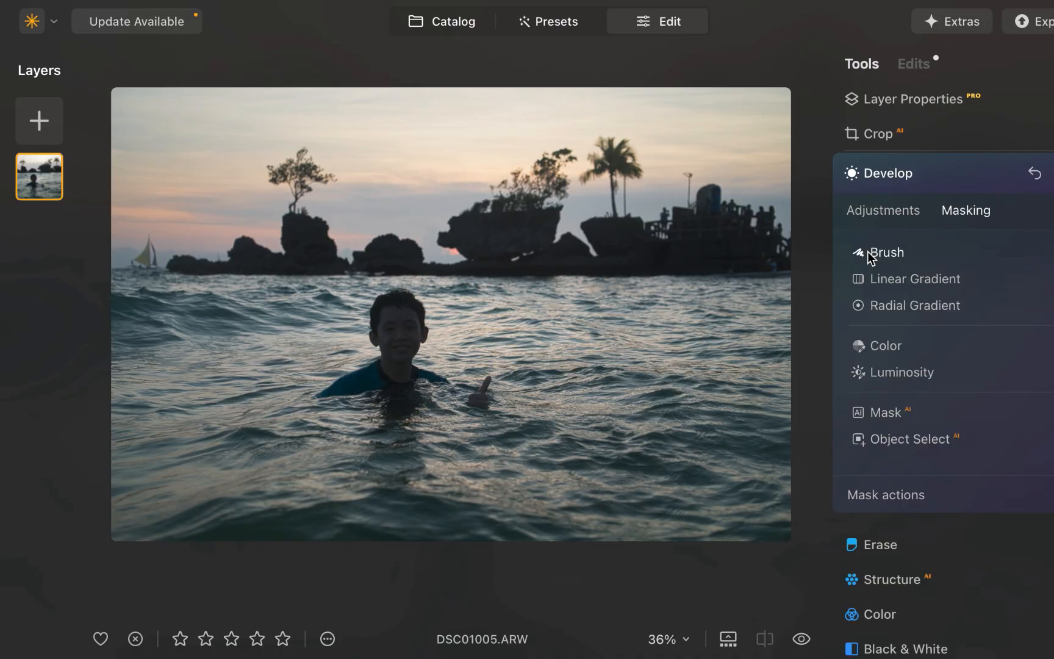
mouse_move(910, 445)
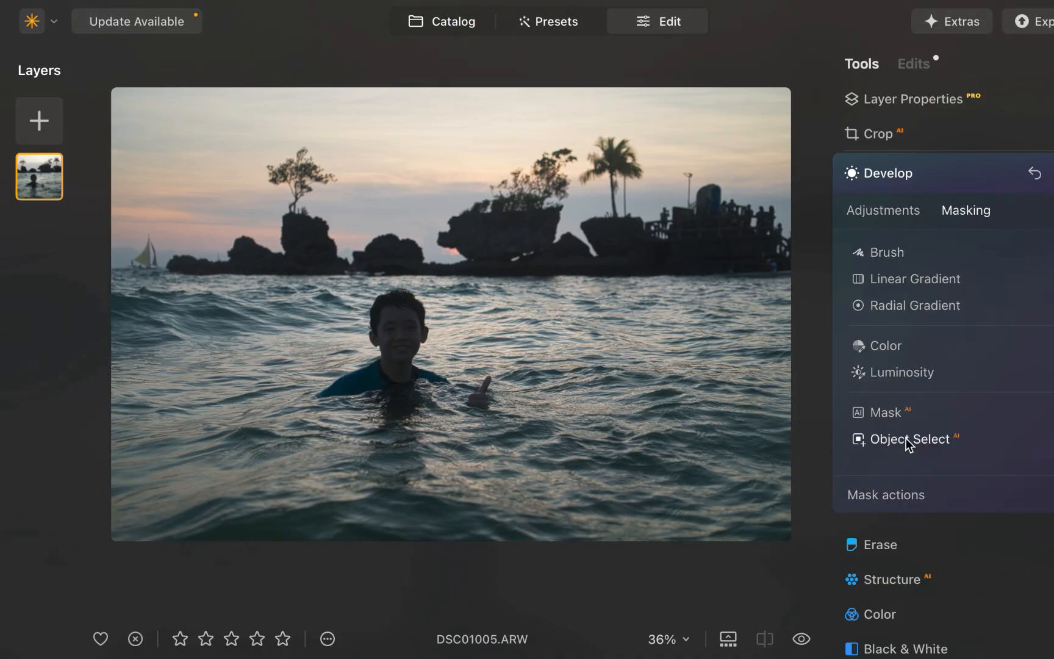
Object-select the swimming boy and rock island, refine with Brush, and raise Exposure to about 1.1.
left_click(911, 438)
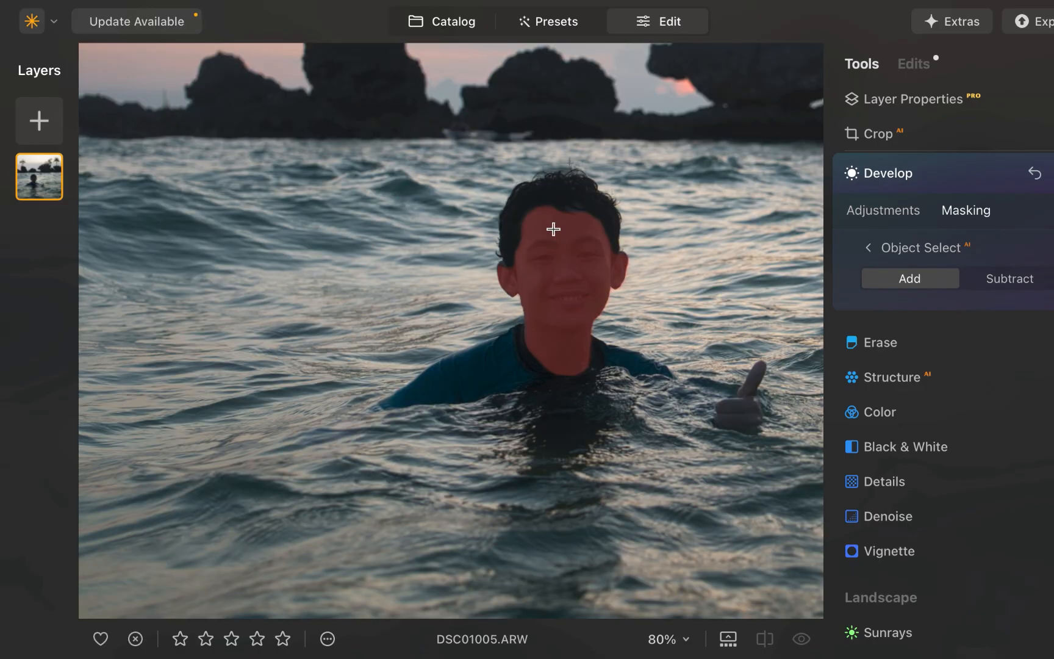
left_click(519, 367)
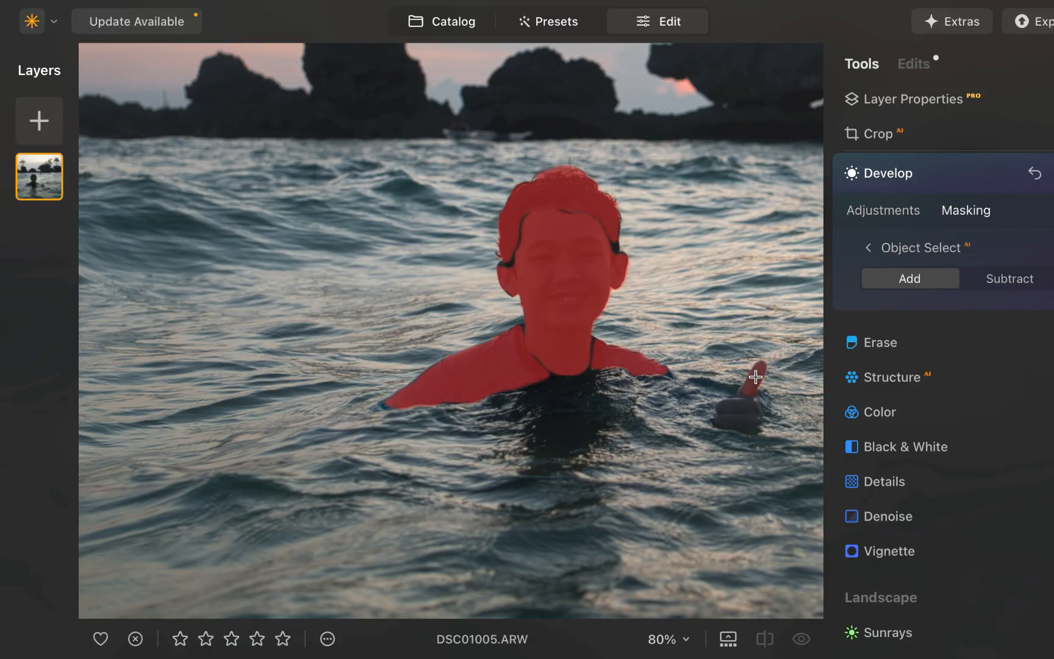
left_click(567, 406)
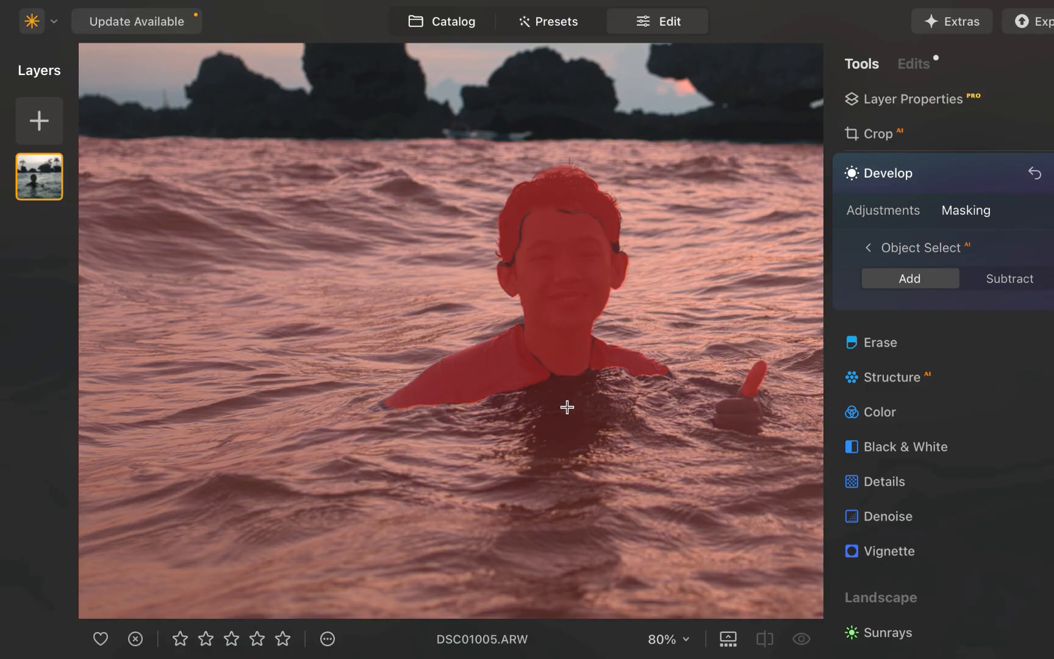
left_click(870, 248)
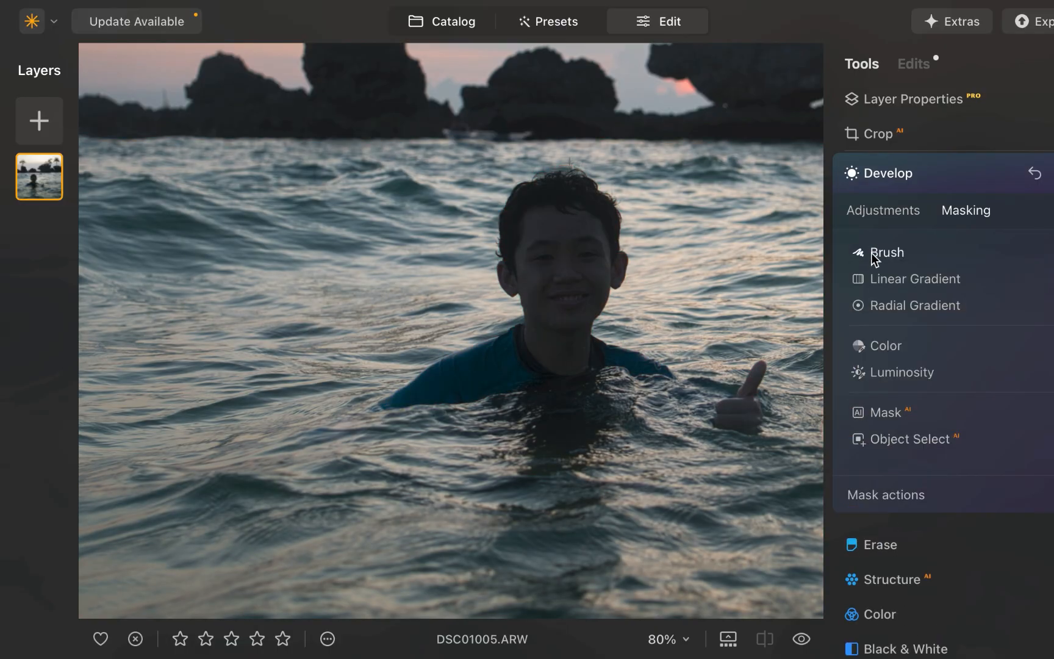
left_click(889, 252)
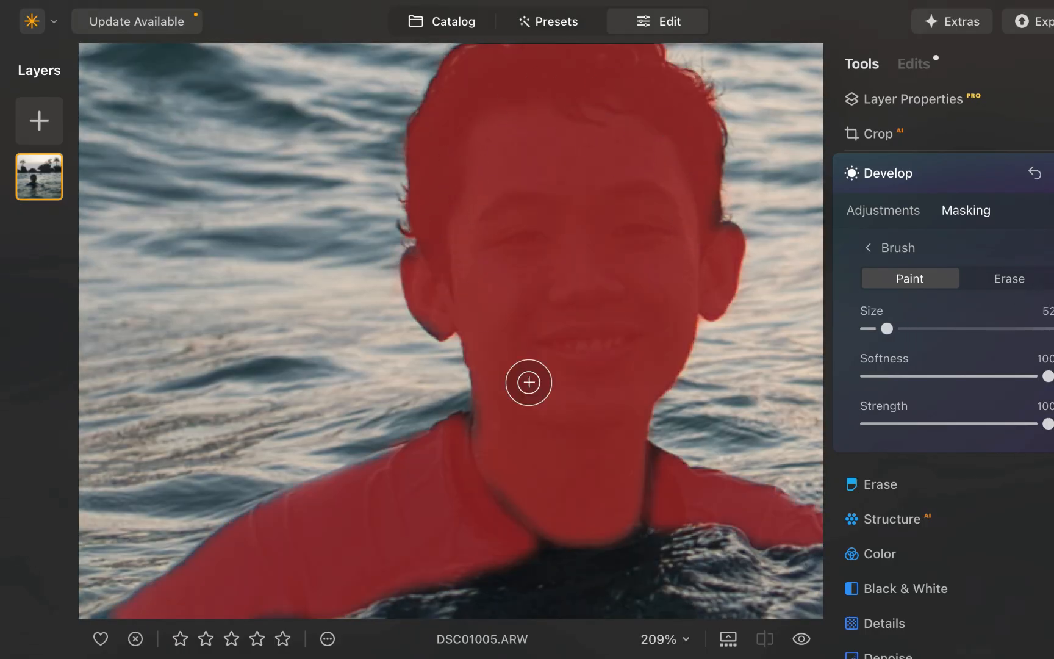
left_click(883, 210)
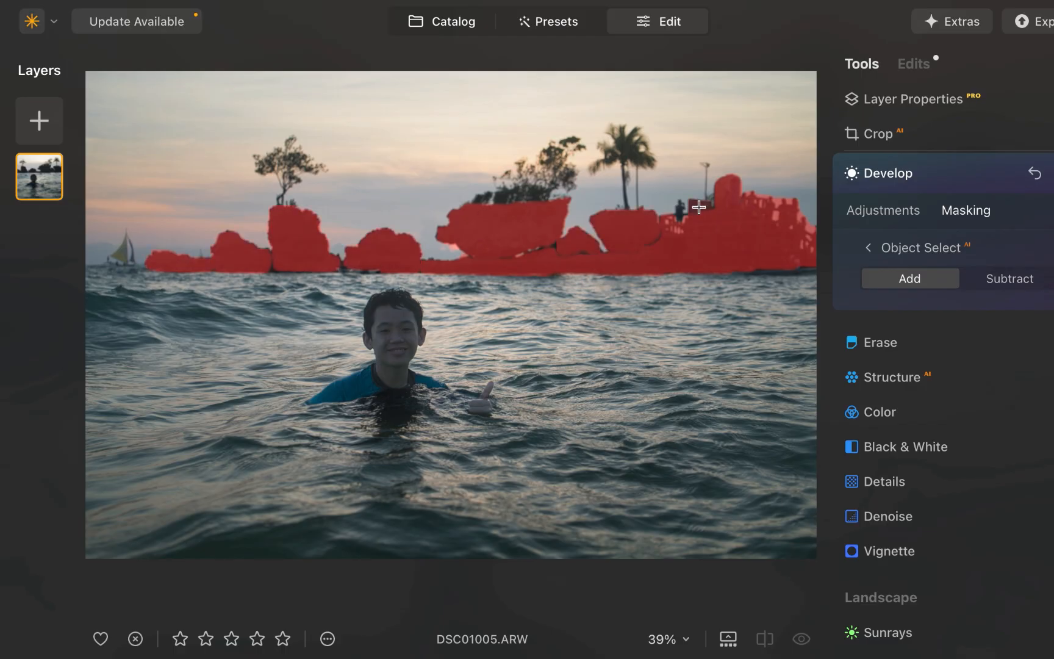
left_click(884, 210)
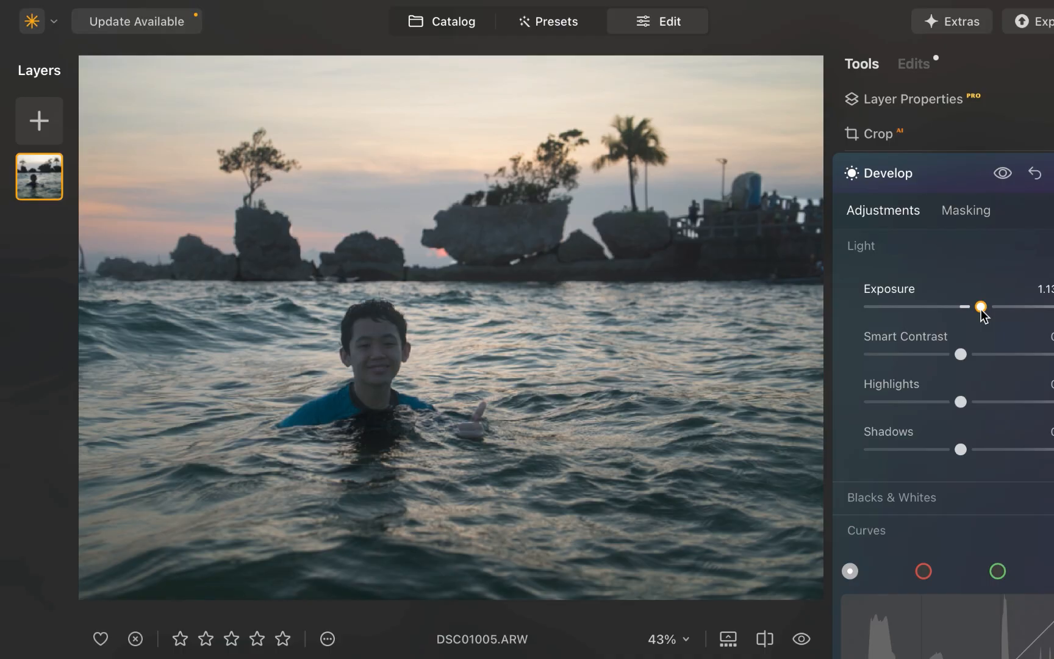
left_click(966, 210)
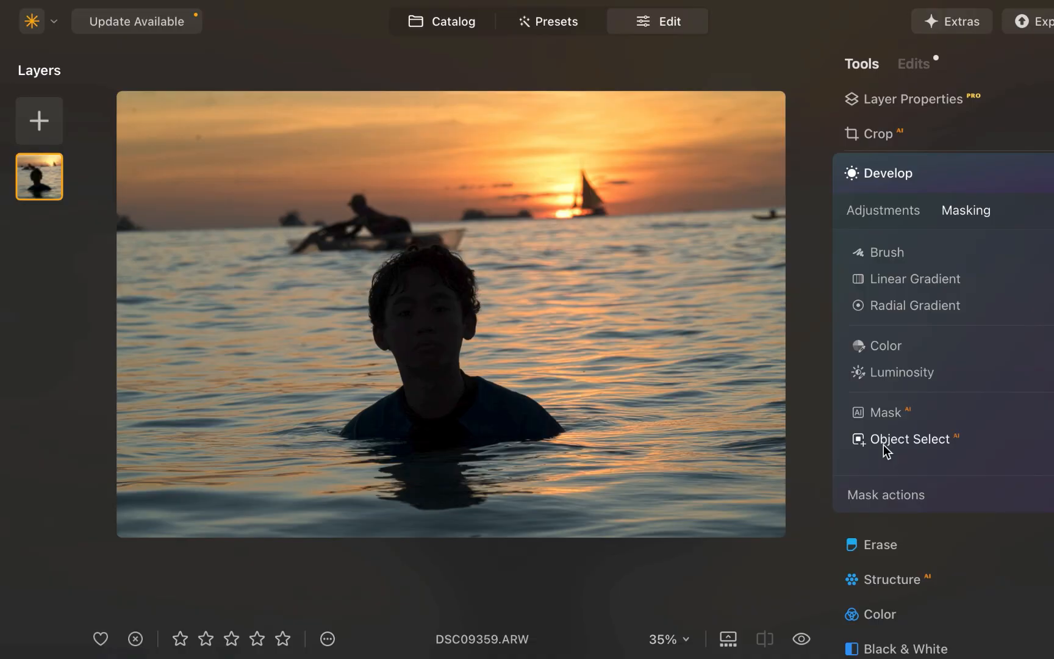
Object-select a mask on DSC09359 and raise Exposure to about 0.47.
left_click(884, 210)
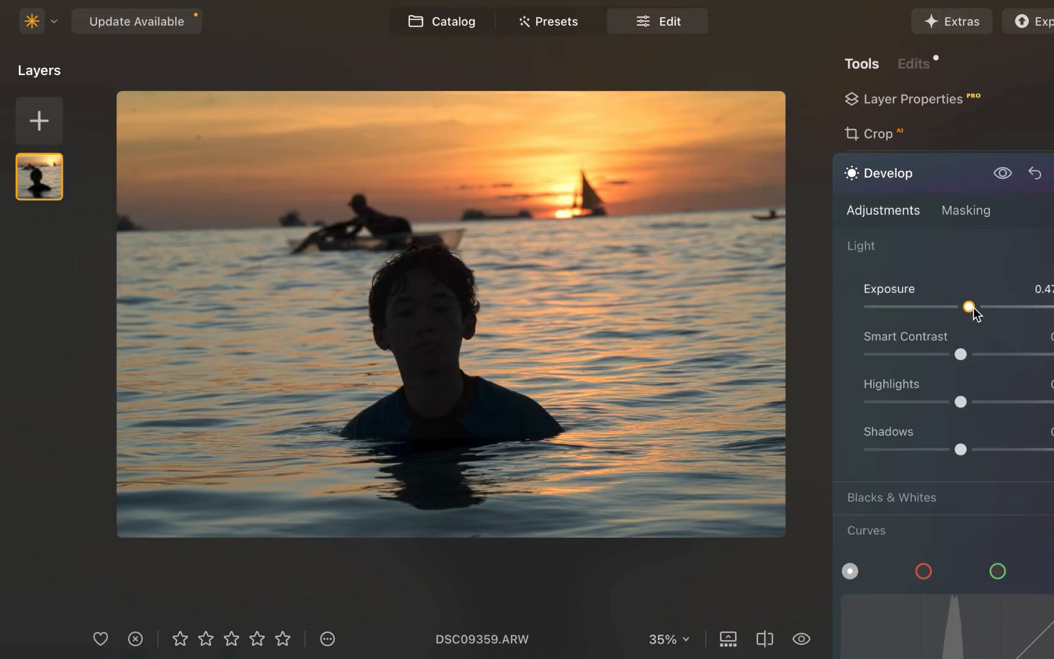
left_click(441, 21)
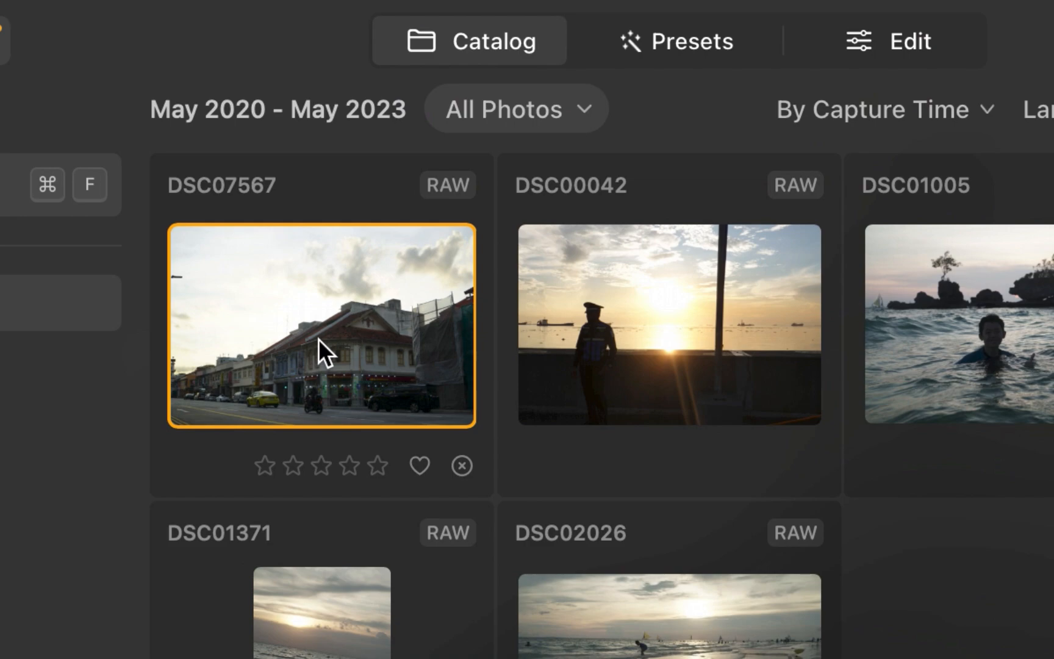
Select DSC07567 in the catalog and run HDR Merge on it.
left_click(469, 41)
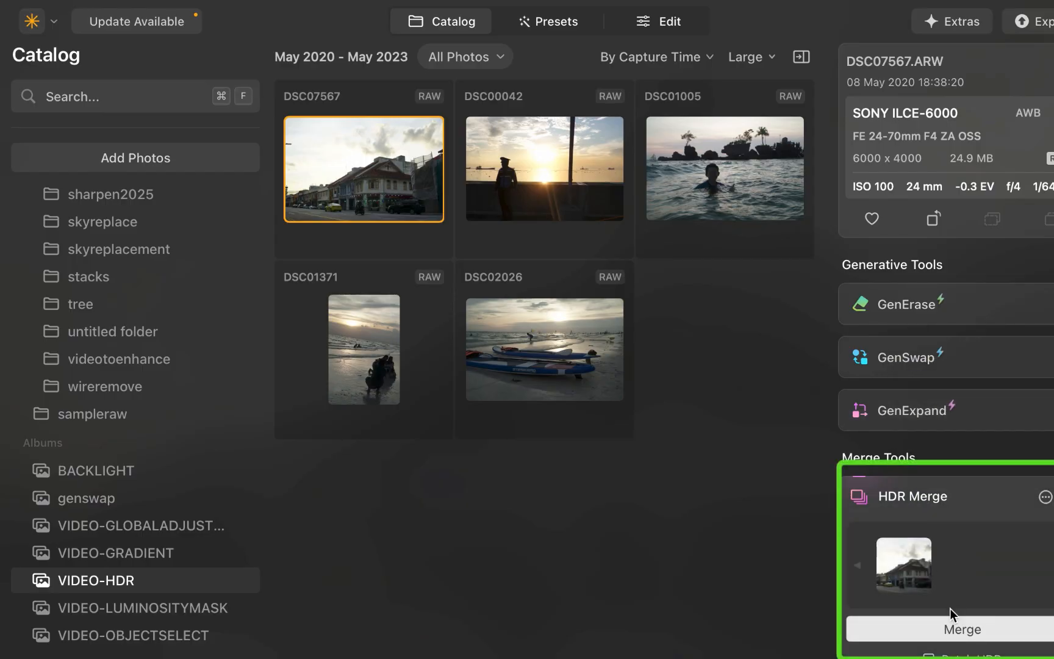
left_click(962, 629)
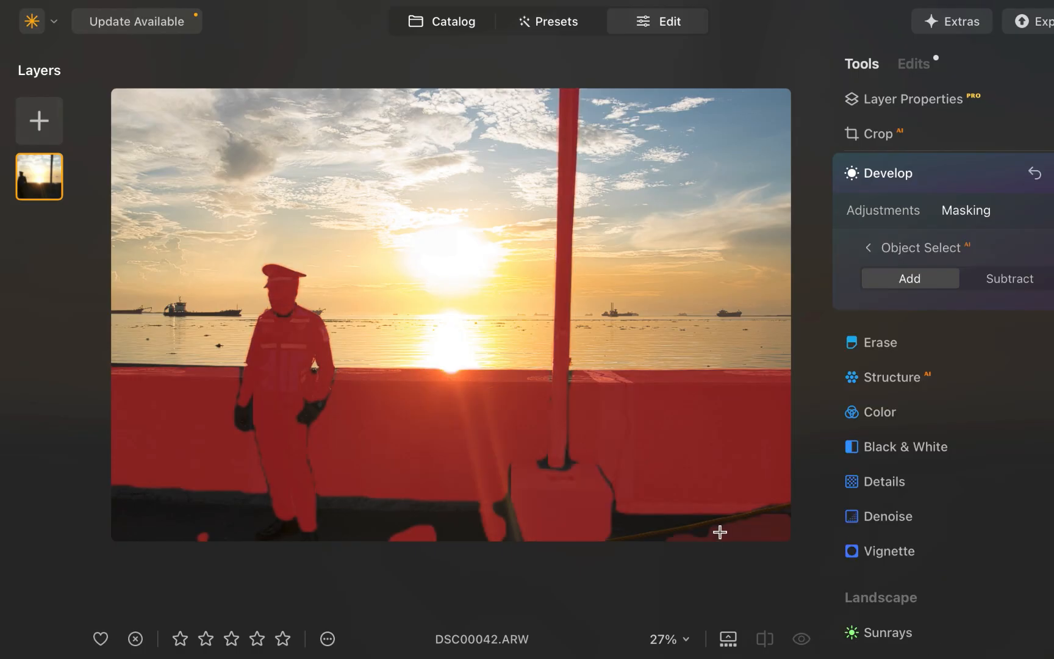
Add the dark sea wall to the foreground mask using the Brush mask.
left_click(869, 247)
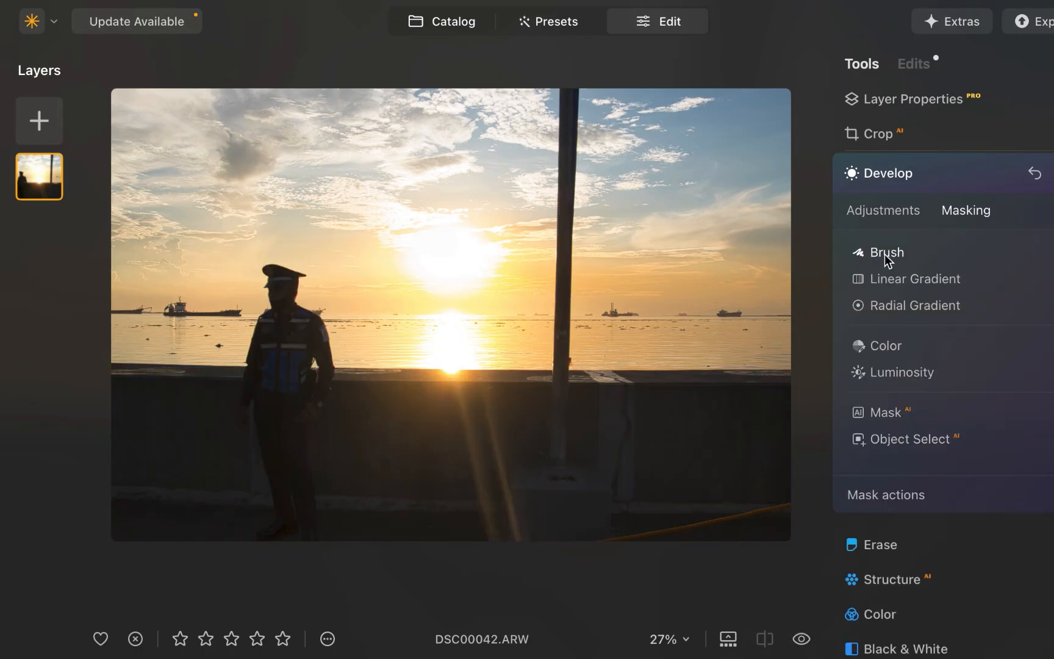
left_click(886, 252)
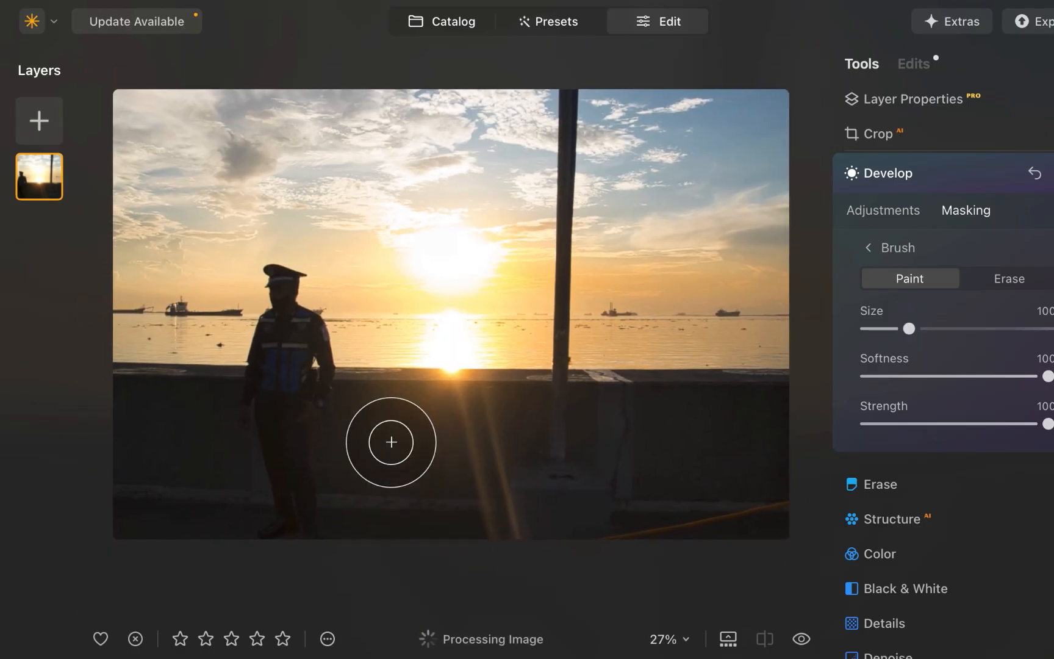
left_click(884, 210)
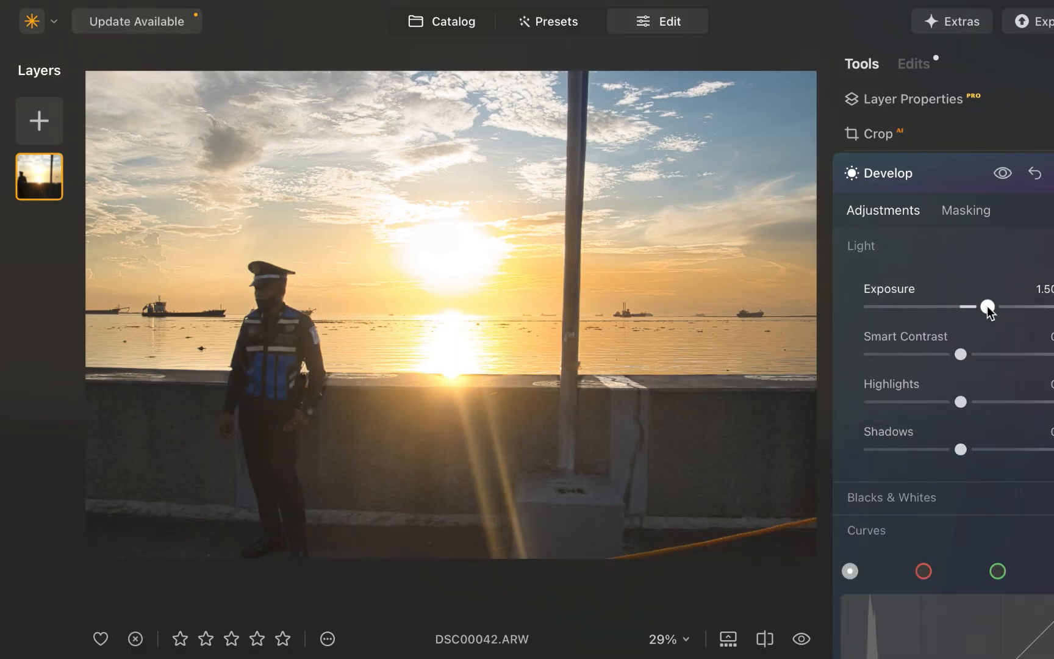
Raise the masked foreground Exposure to 1.50 and compare it with the original photo.
left_click(800, 639)
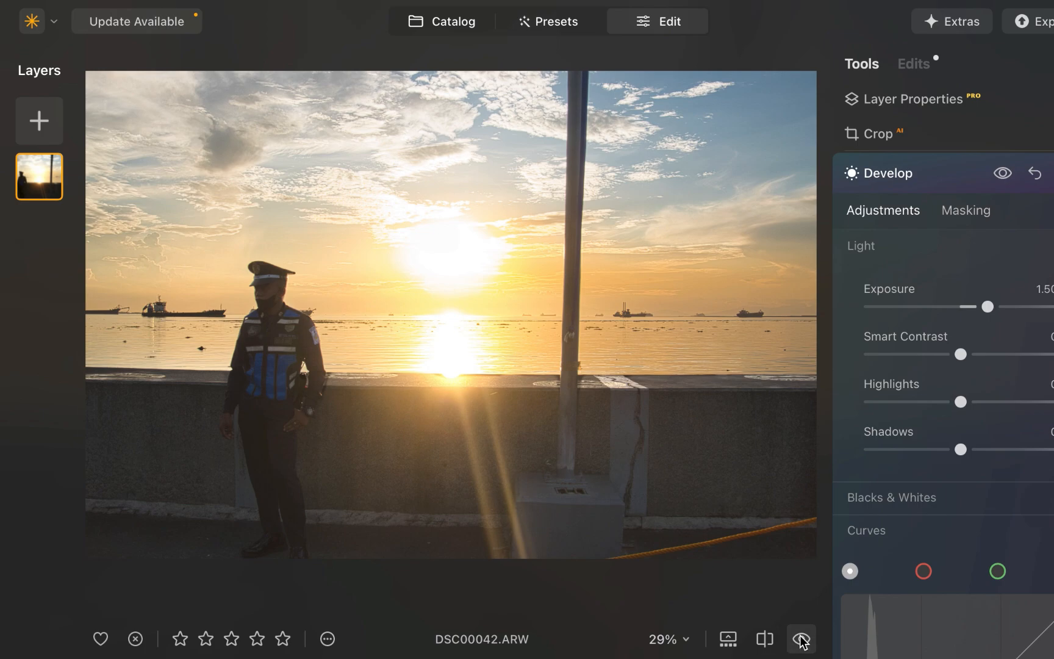
left_click(966, 210)
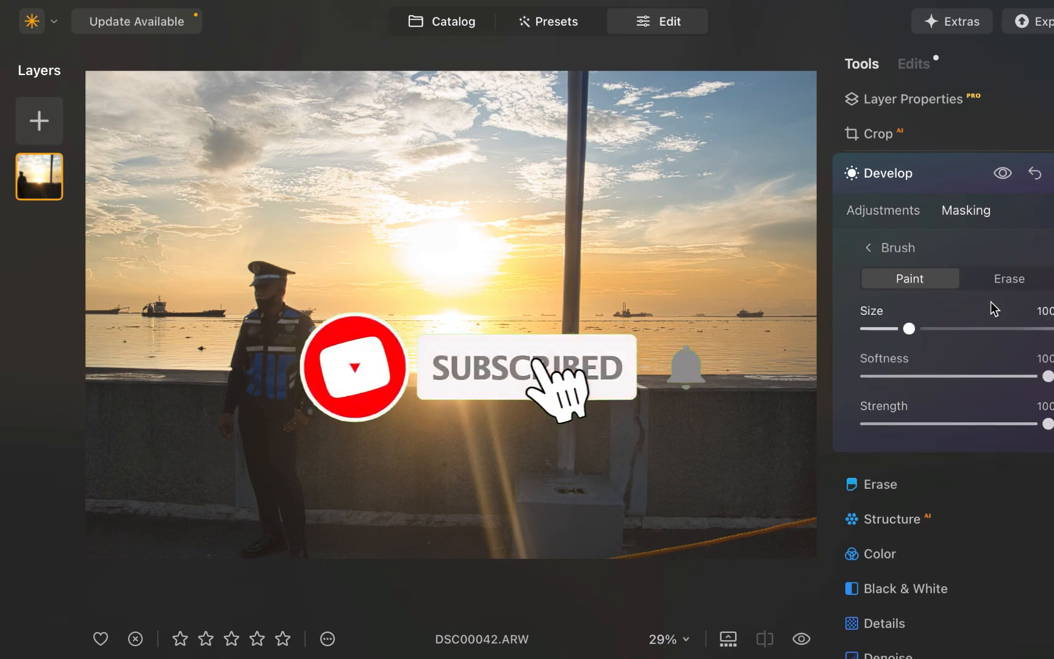
left_click(868, 247)
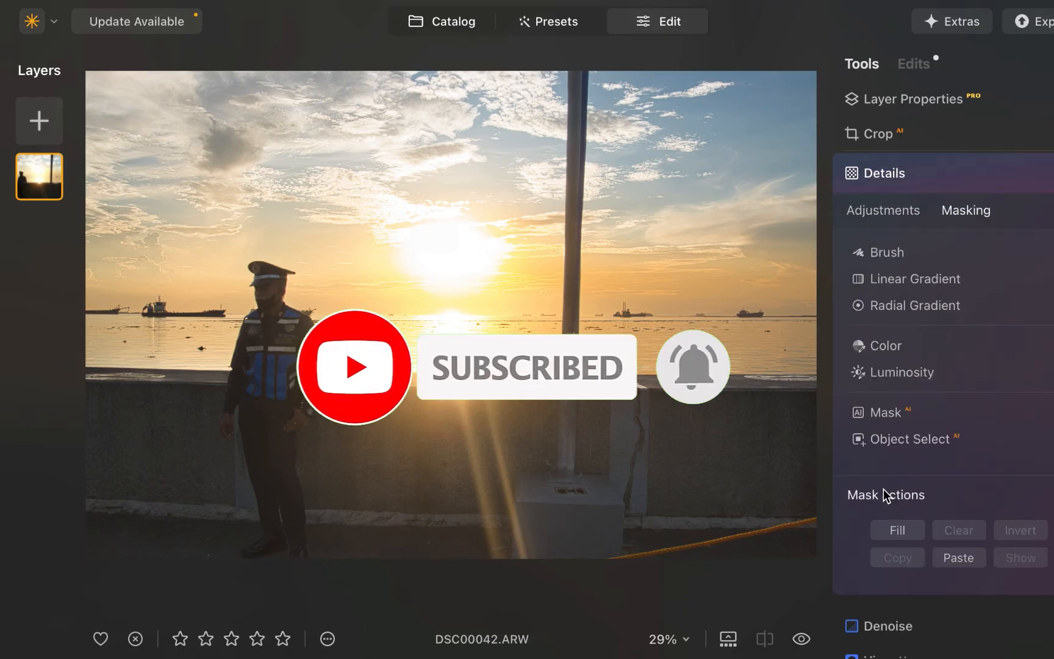
left_click(883, 211)
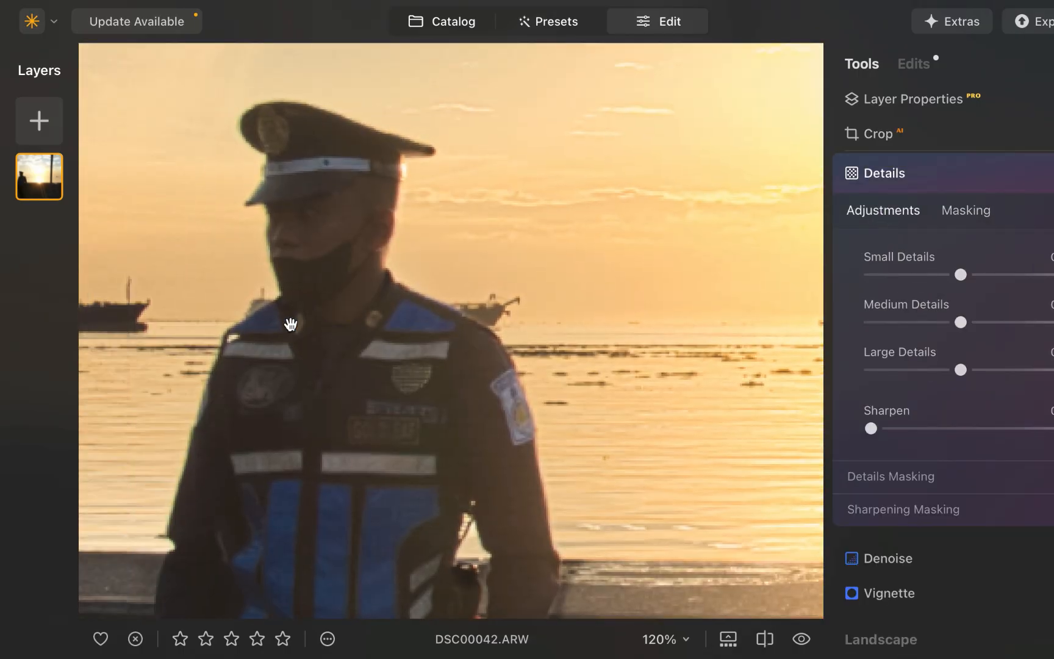